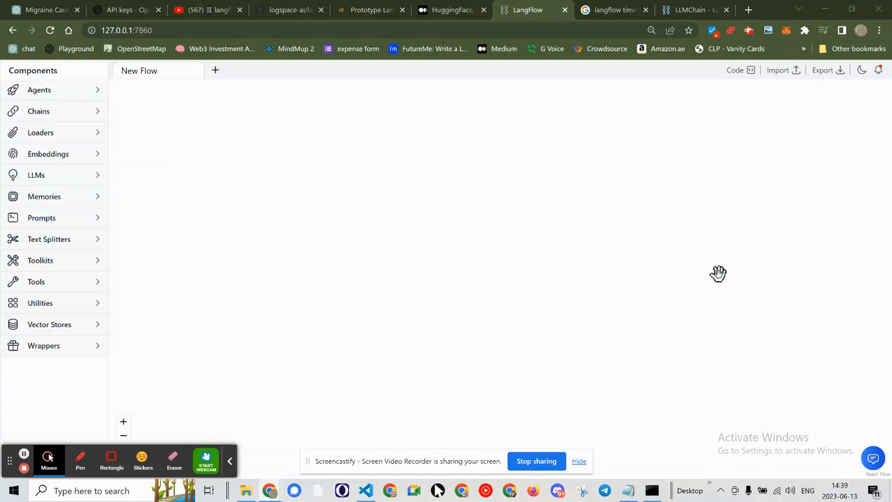
- Load the 'Basic Chat with Prompt and History' example flow from the Examples gallery
key(alt+tab)
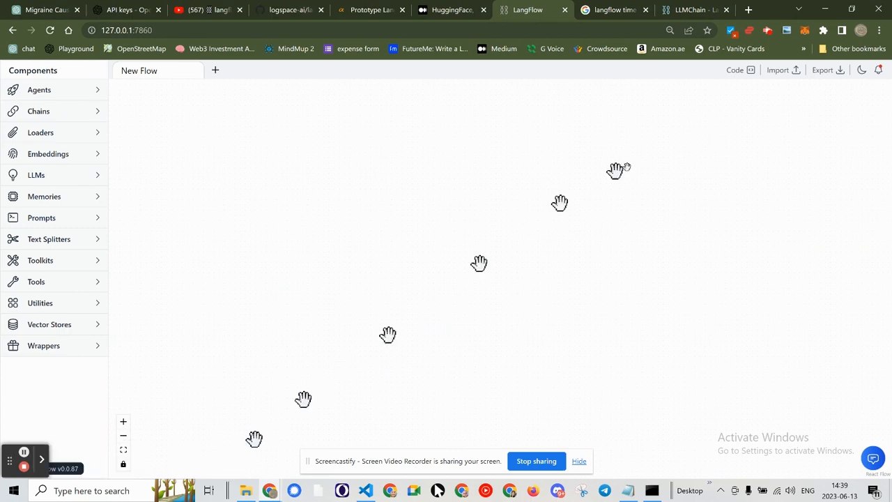
click(782, 69)
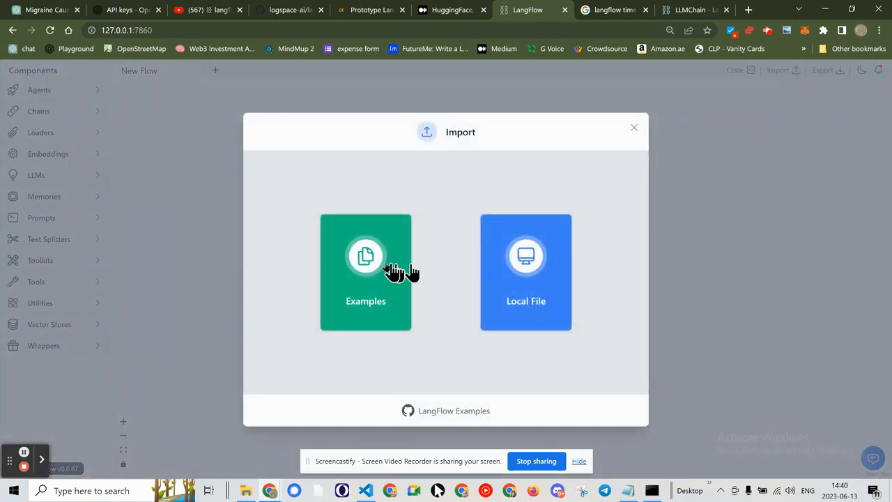
click(365, 272)
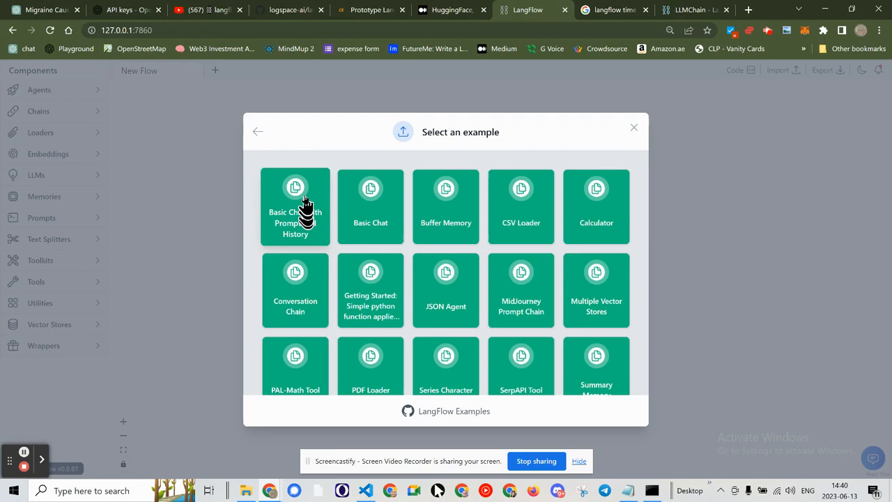
mouse_move(312, 192)
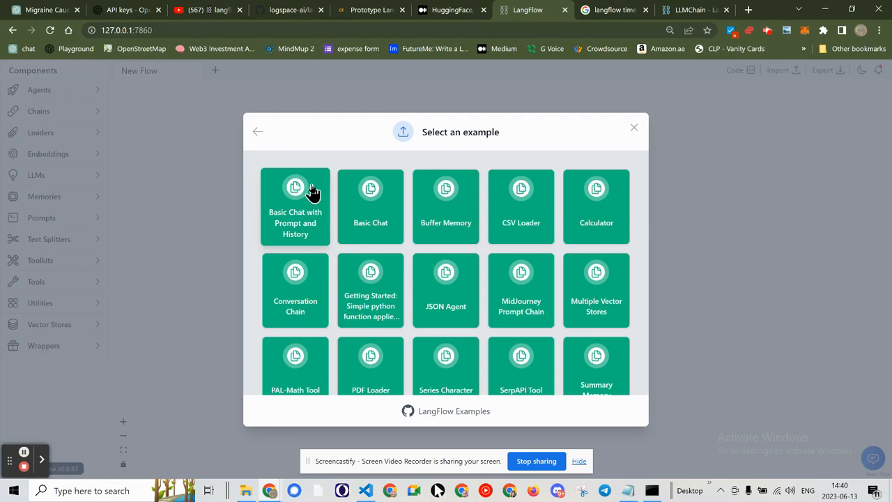
click(295, 206)
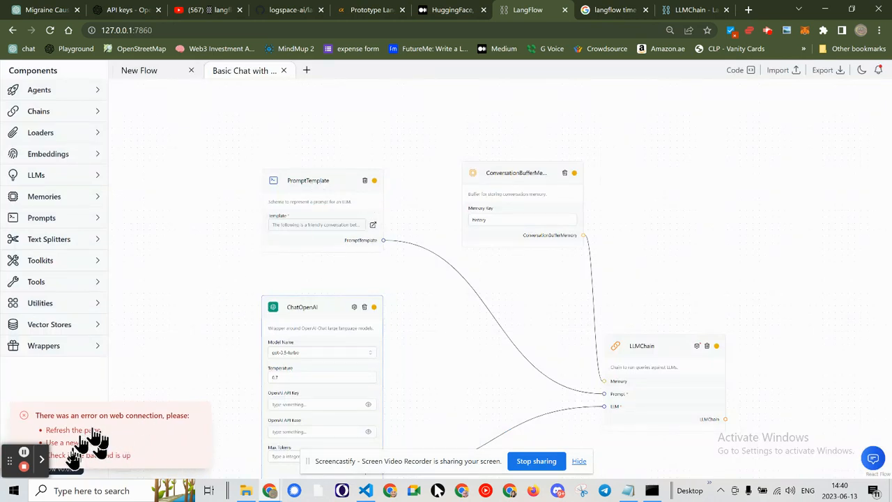
mouse_move(179, 439)
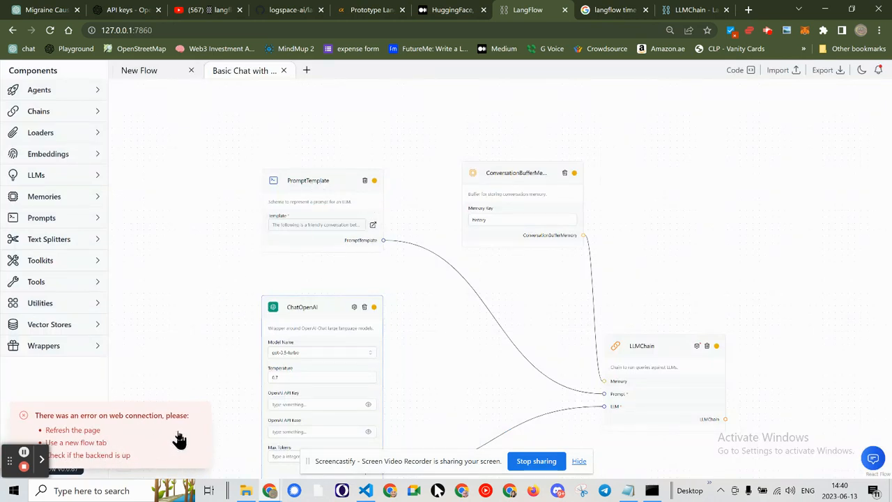
key(alt+tab)
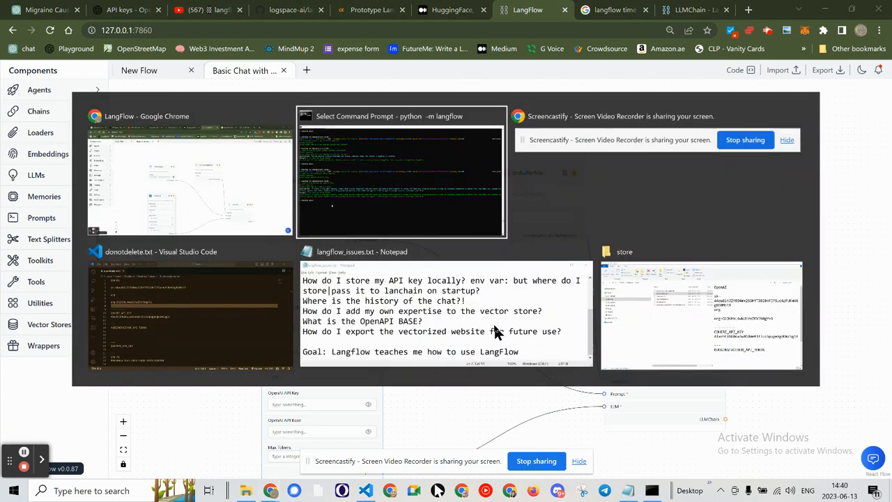
click(400, 116)
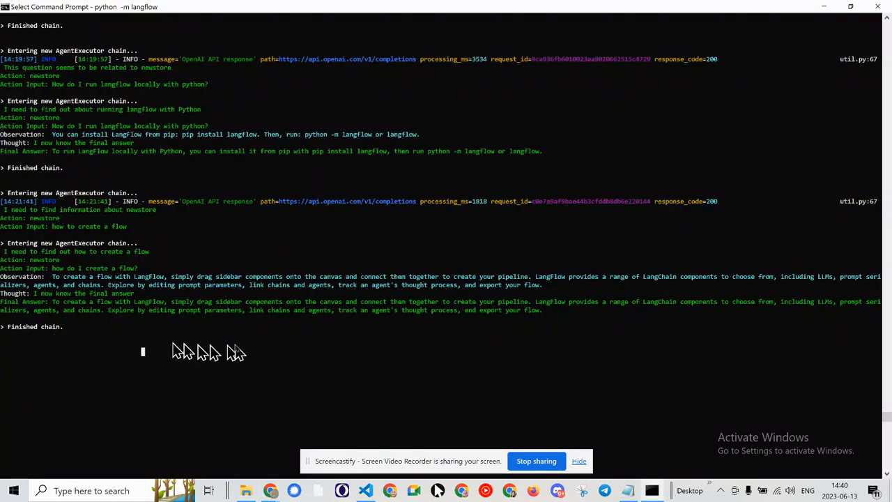
mouse_move(320, 355)
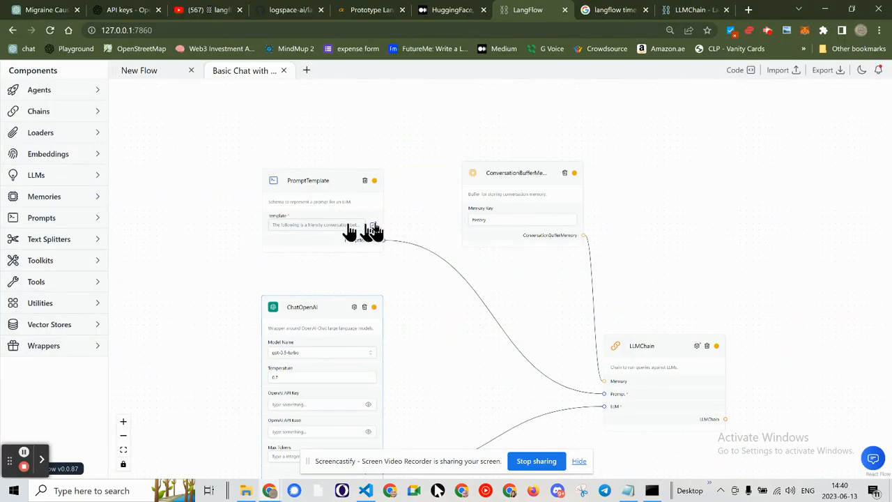
- Rewrite the prompt template's opening line to act as an expert on LangFlow
click(373, 224)
text(I want you to act as an)
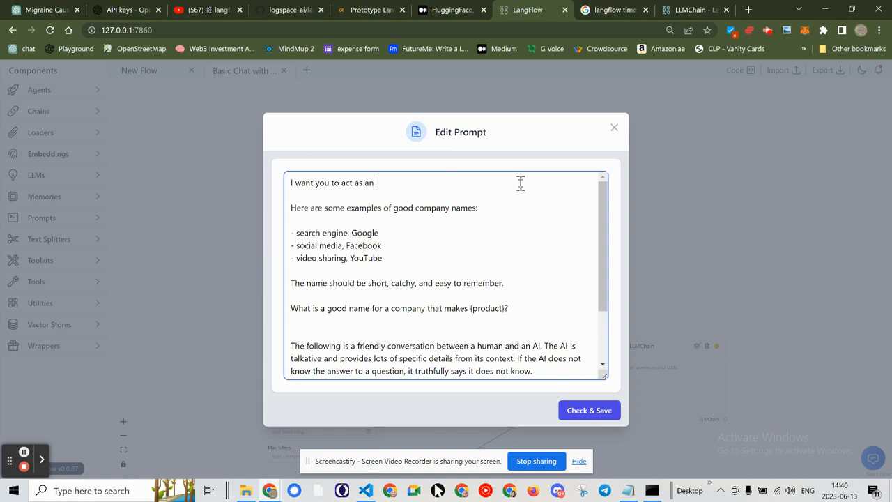
text(exper)
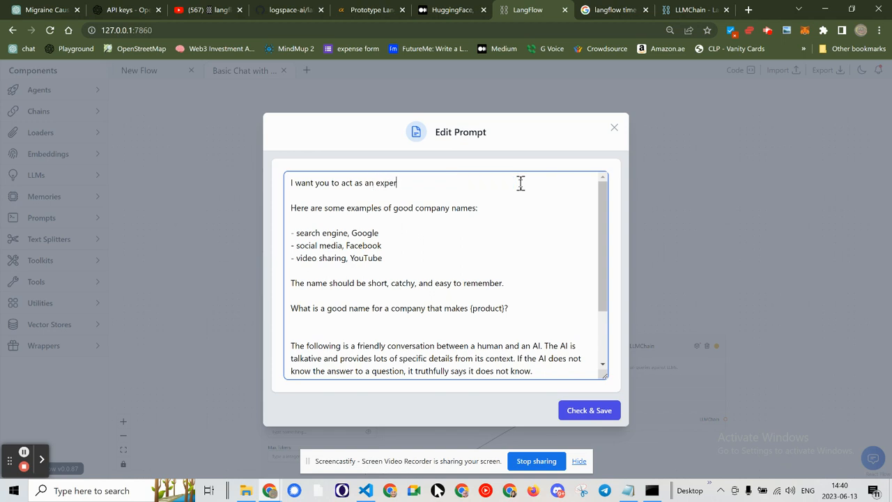
text(on La)
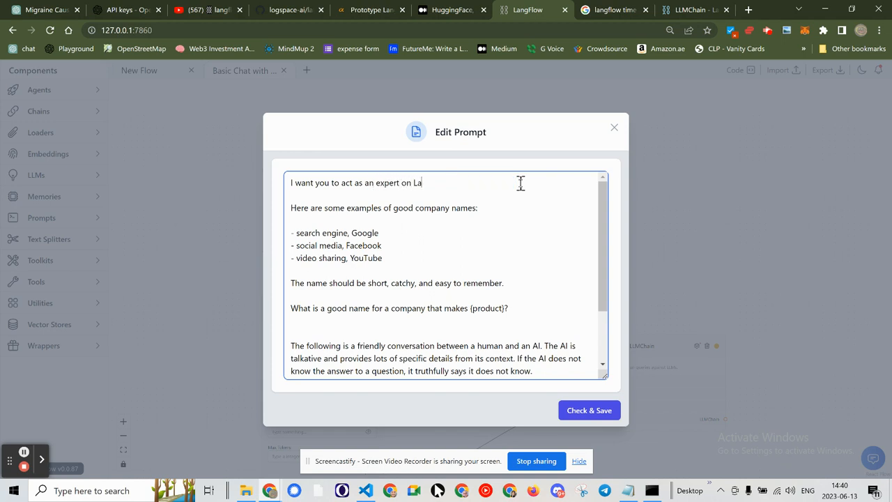
text(ngFlow)
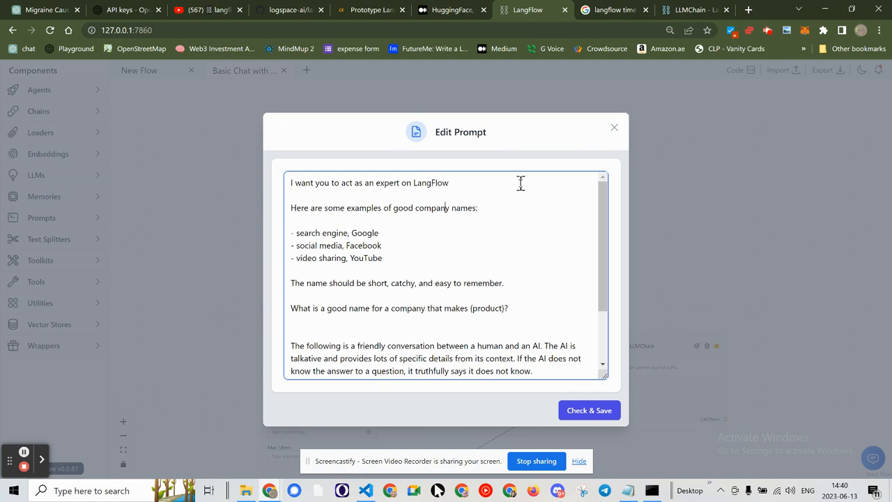
- Delete the company-name example lines from the template and save it with Check & Save
click(290, 208)
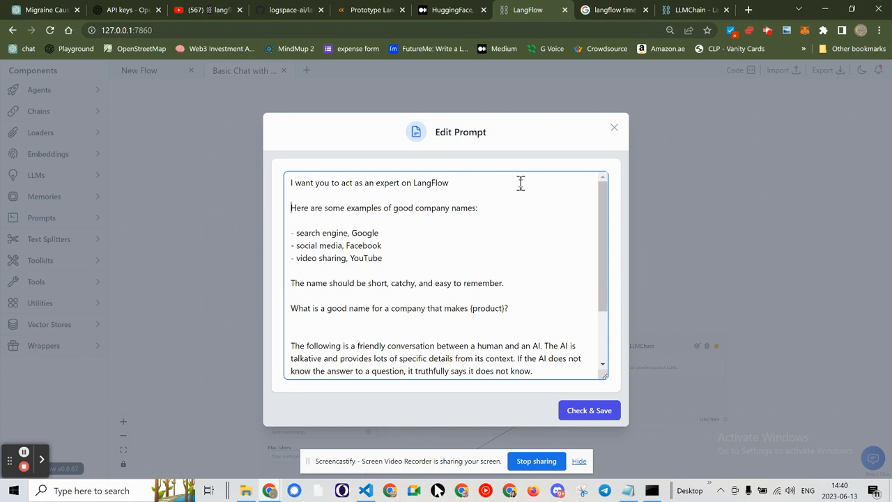
drag(290, 207, 508, 308)
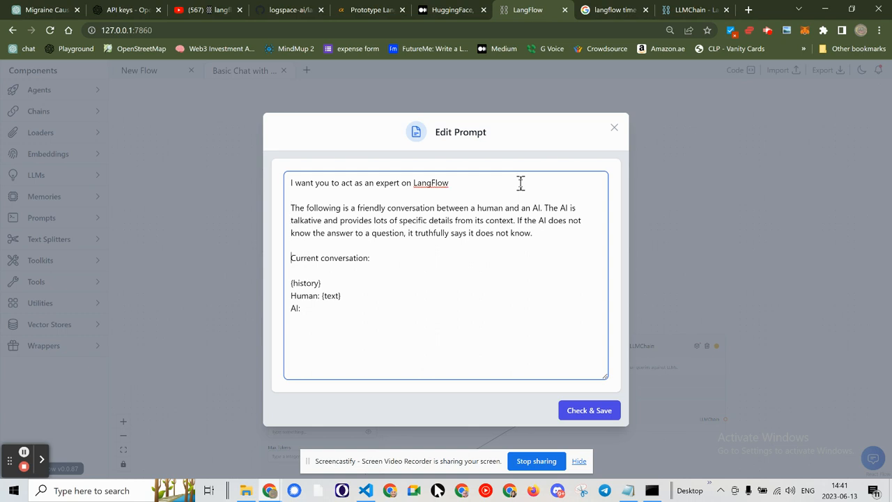
click(291, 232)
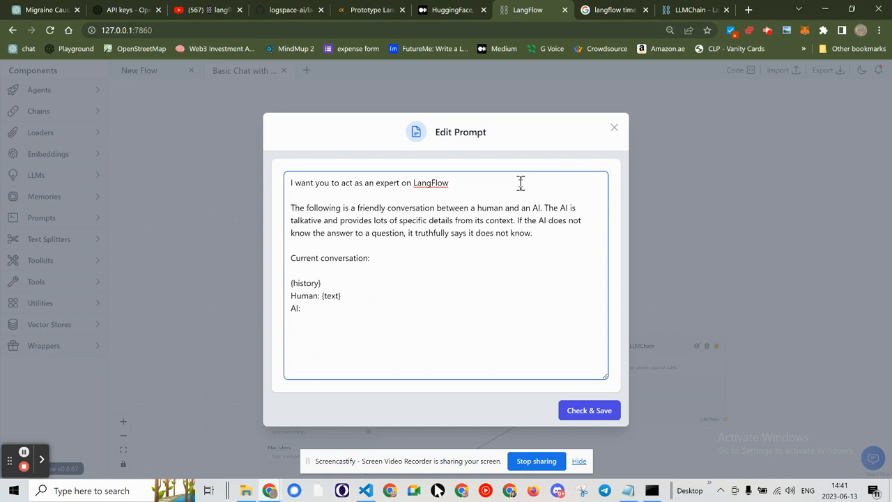
click(291, 208)
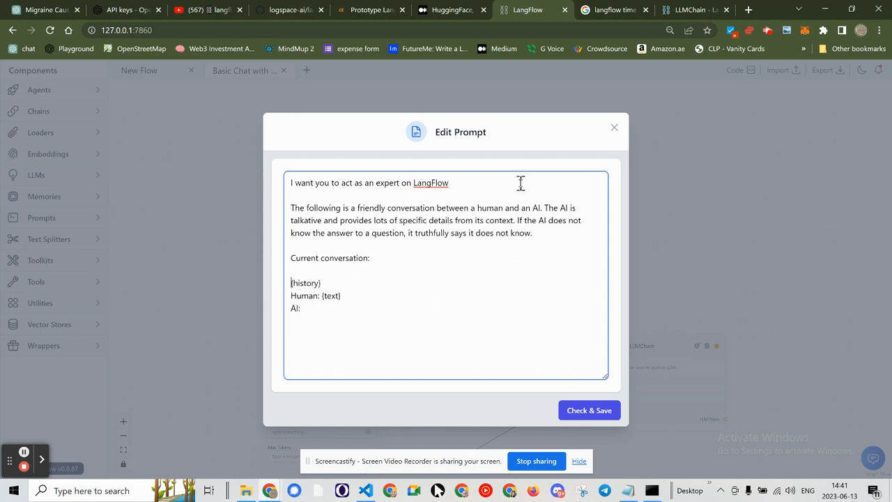
mouse_move(484, 243)
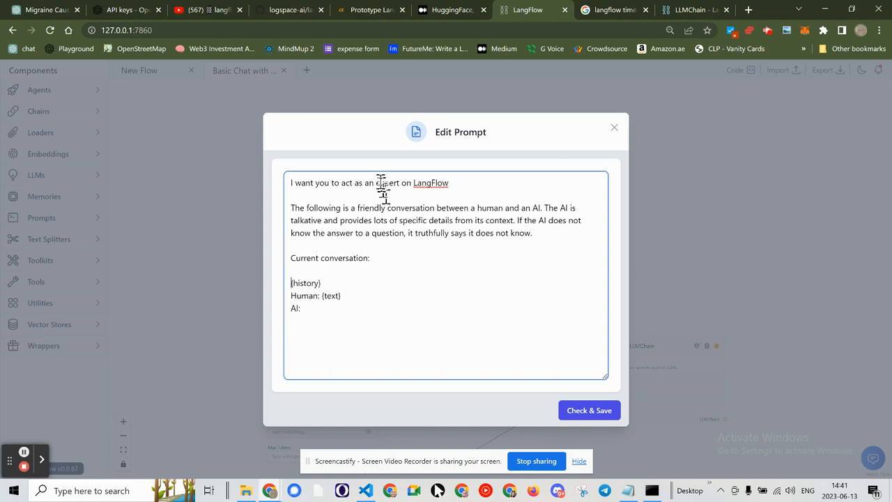
drag(375, 183, 451, 183)
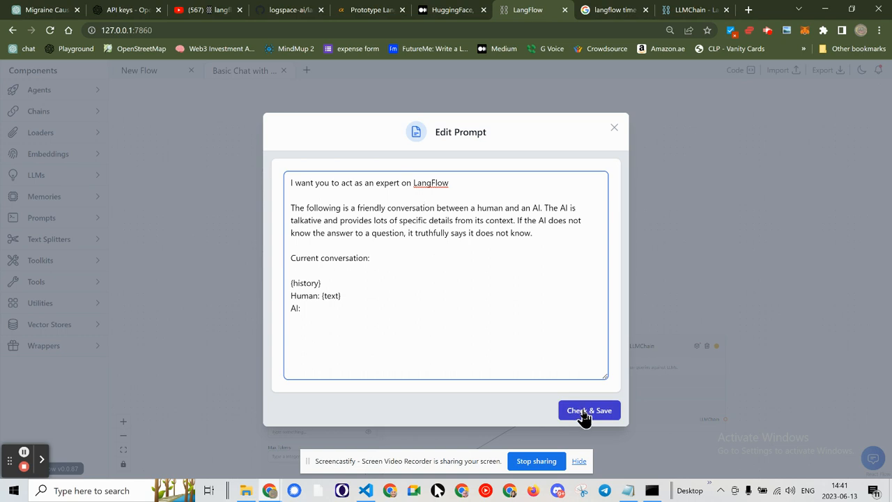
click(588, 410)
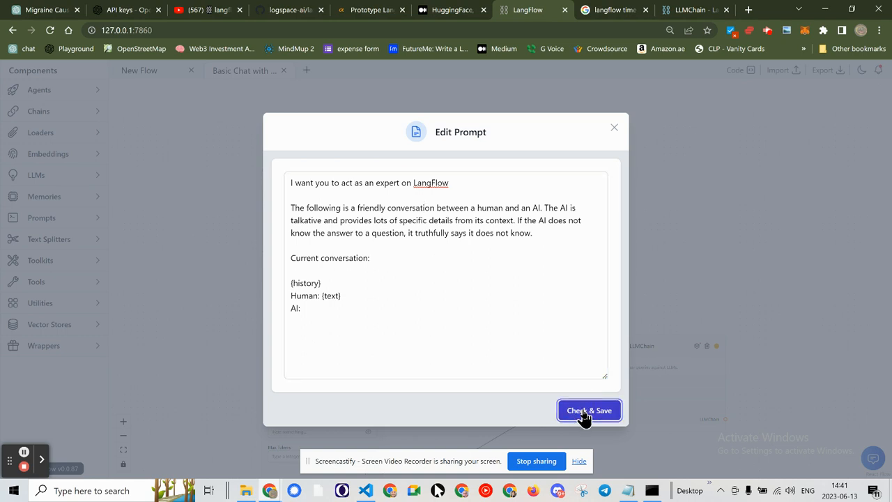
mouse_move(689, 370)
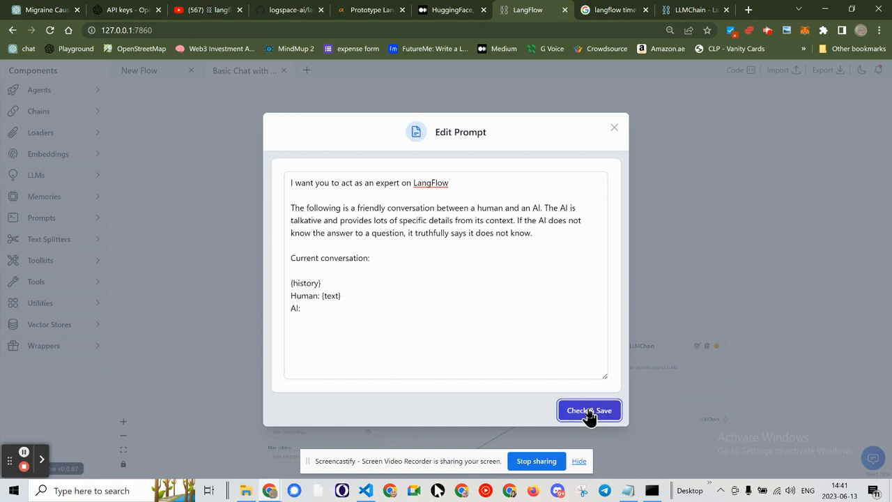
mouse_move(369, 122)
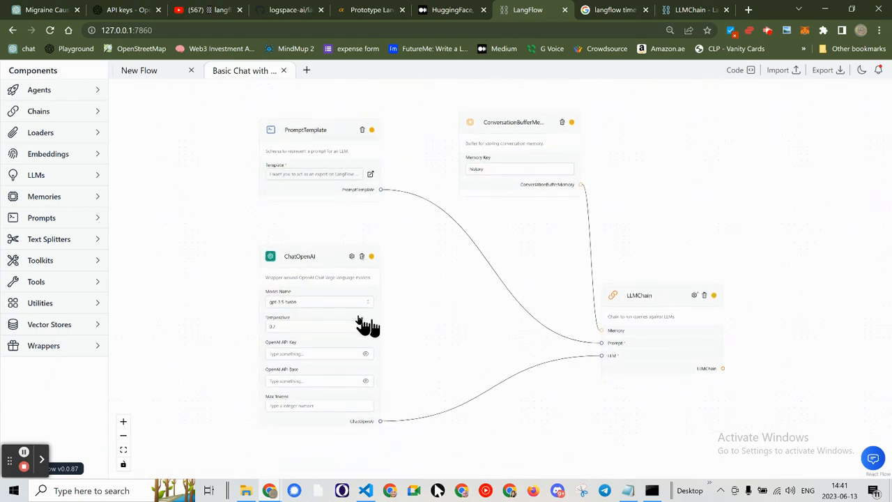
- Pick gpt-4 in the ChatOpenAI node's Model Name dropdown
click(319, 301)
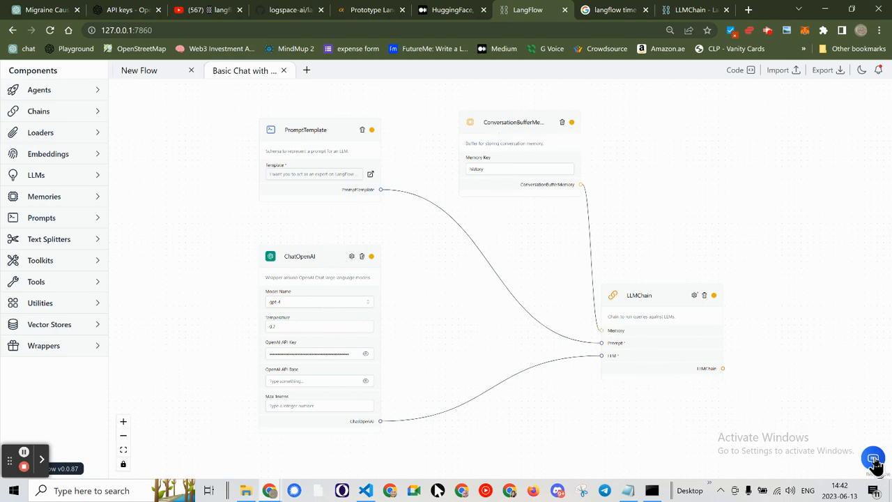
- Open the flow's chat and enter the question 'what is LangFlow?'
click(873, 459)
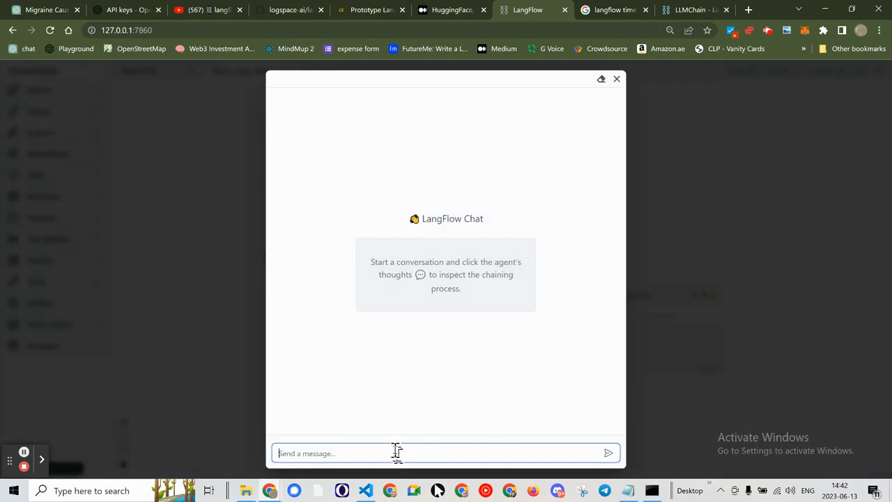
text(what is)
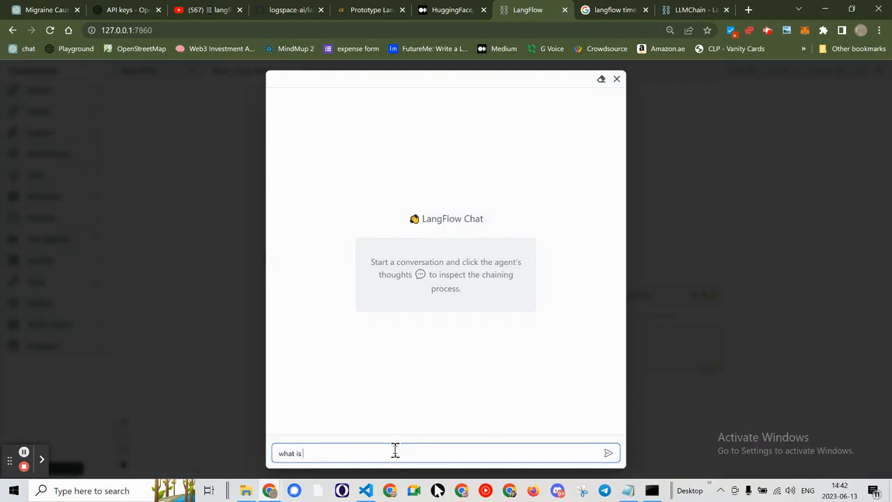
text(Lang)
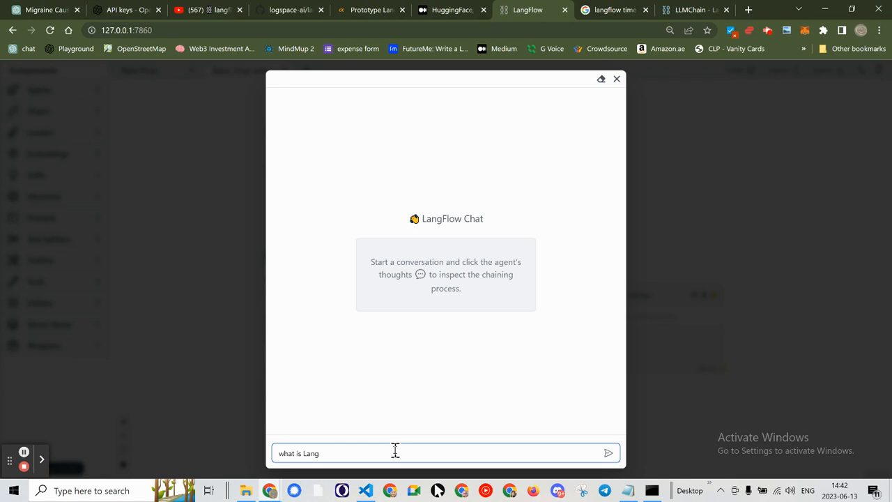
click(607, 452)
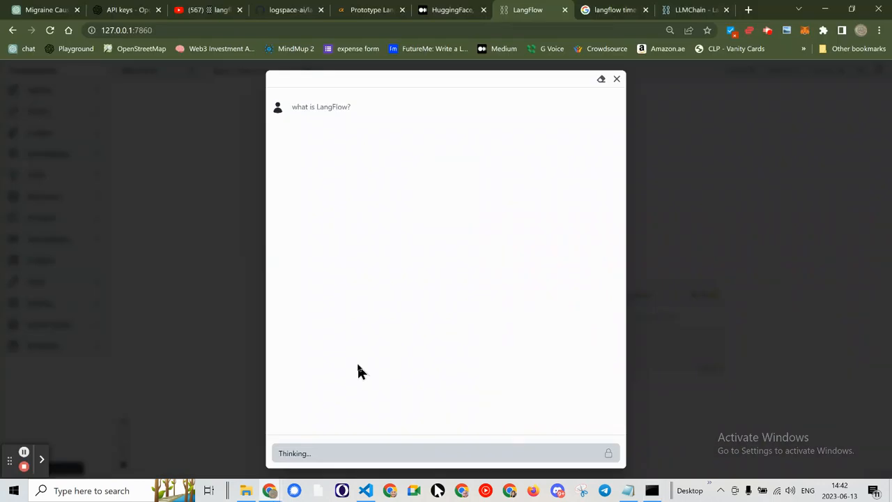
mouse_move(296, 460)
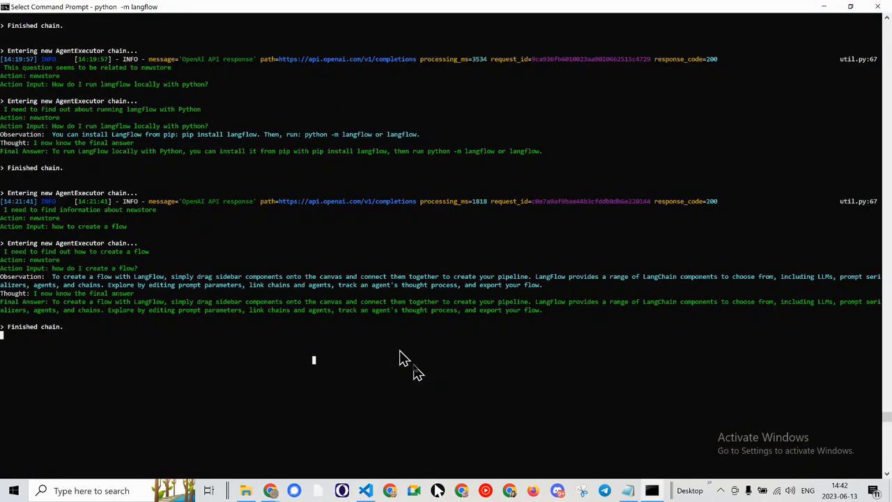
mouse_move(245, 363)
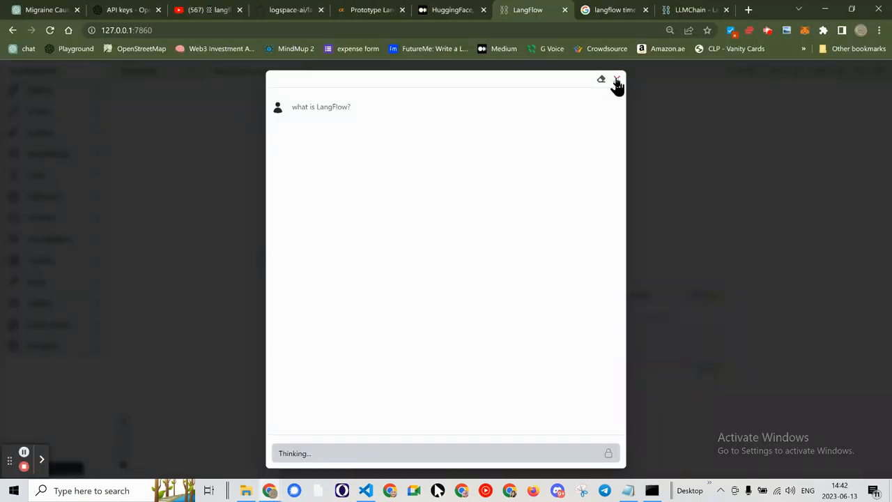
- Close the stalled chat and set the ChatOpenAI Max Tokens to 2000
click(616, 79)
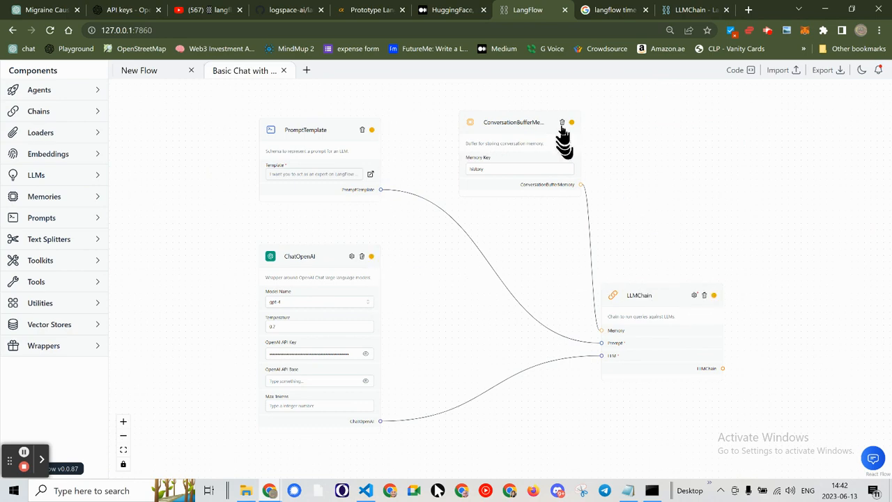
mouse_move(415, 271)
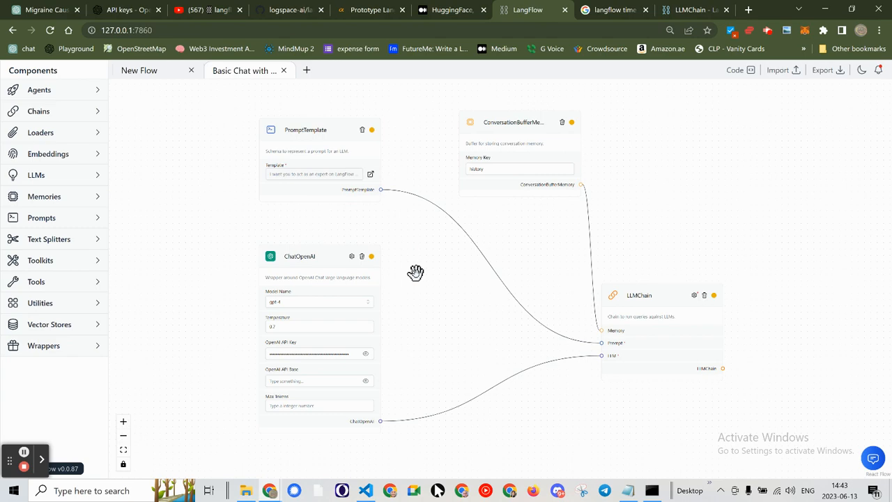
click(319, 405)
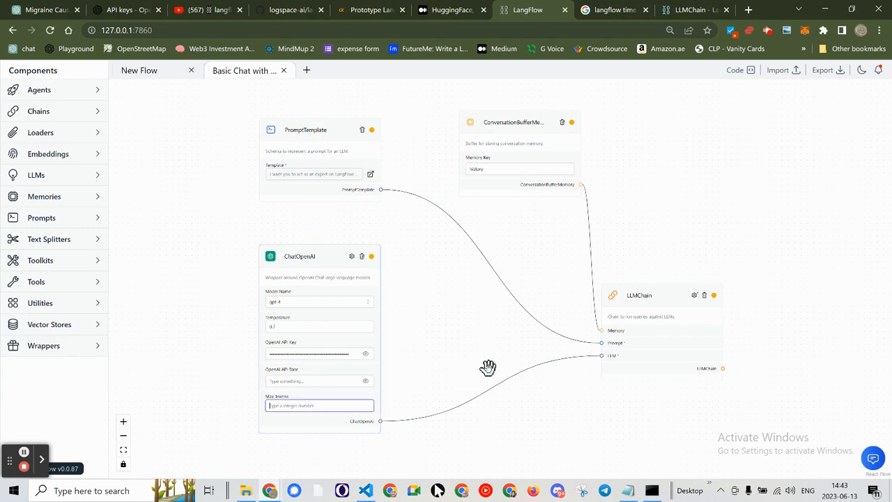
text(2000)
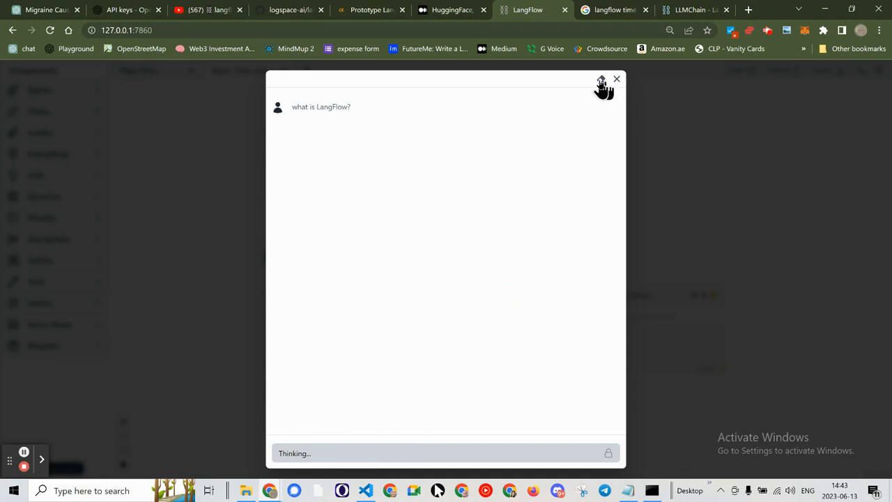
- Erase the unanswered 'what is LangFlow?' conversation from the chat
click(601, 79)
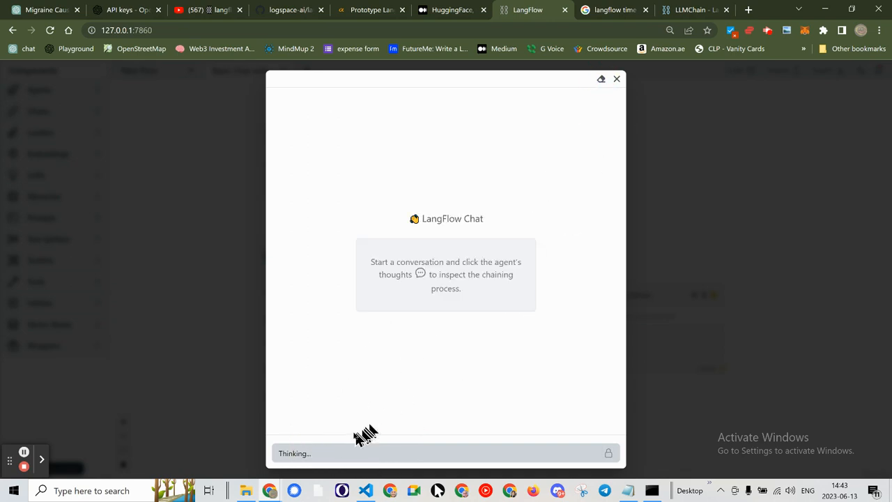
mouse_move(611, 94)
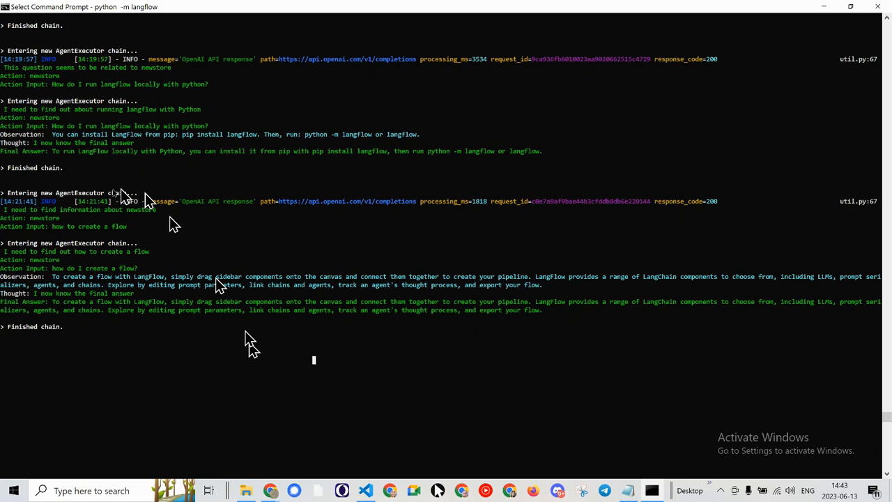
key(alt+tab)
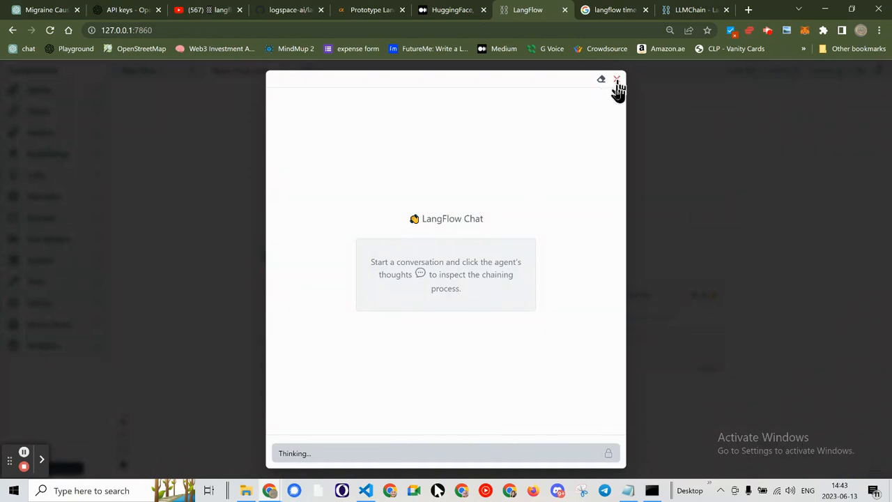
- Close the chat to return to the flow, then switch to the notes file
click(615, 79)
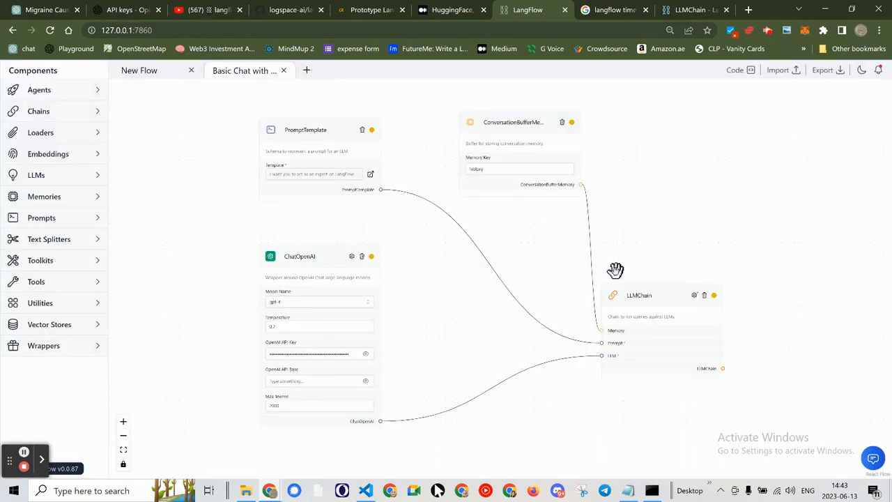
mouse_move(437, 346)
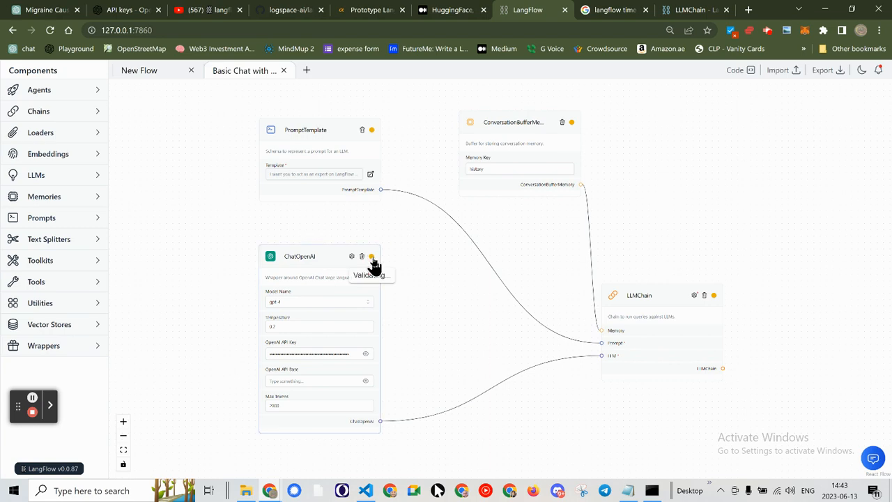
mouse_move(370, 150)
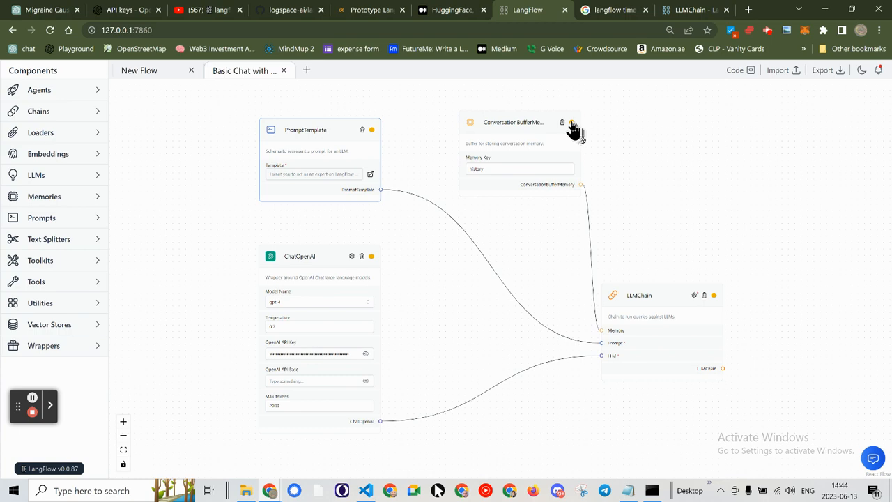
mouse_move(401, 131)
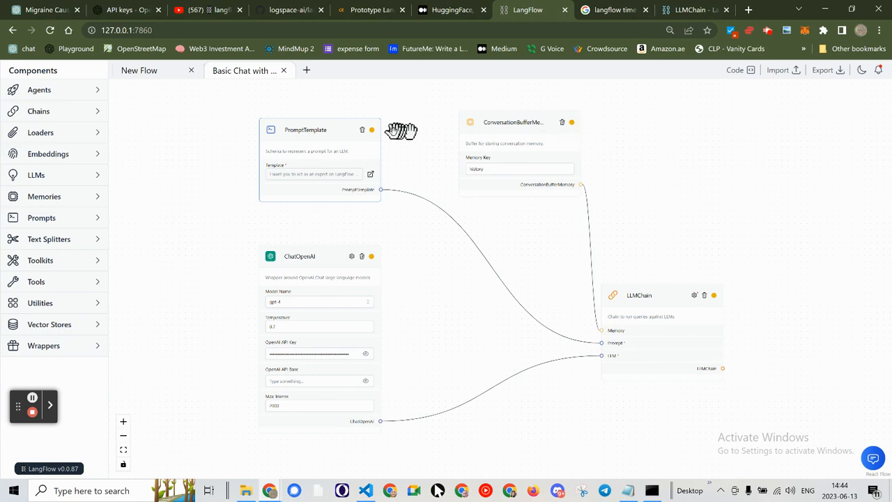
key(alt+tab)
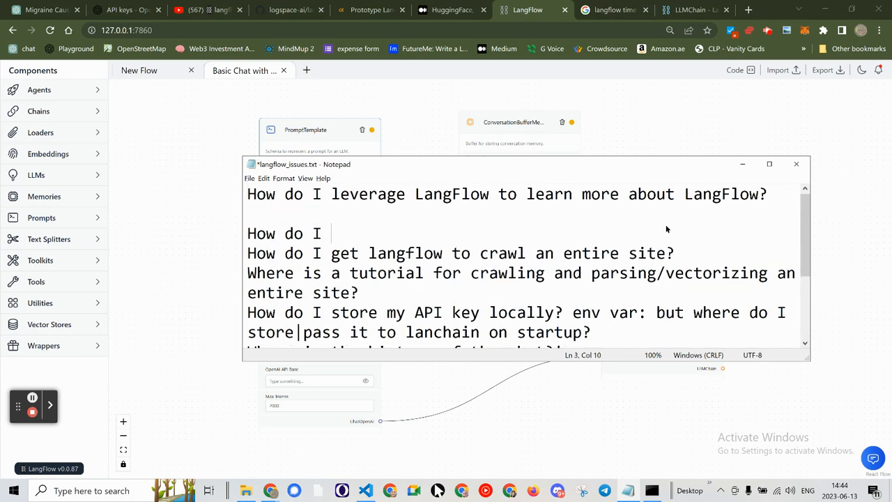
- Add 'start langflow with verbose debugging enabled?' to langflow_issues.txt and select 'verbose'
text(start langflow with)
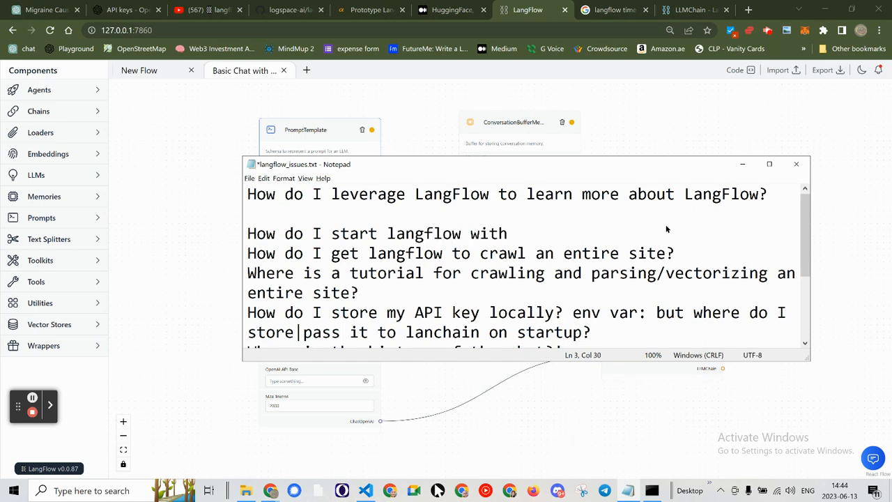
text(verbose)
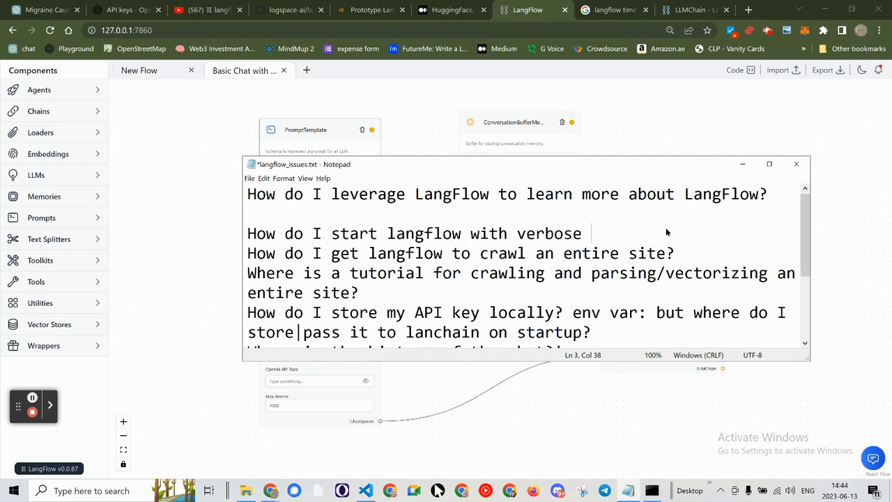
text(debugging enabled?)
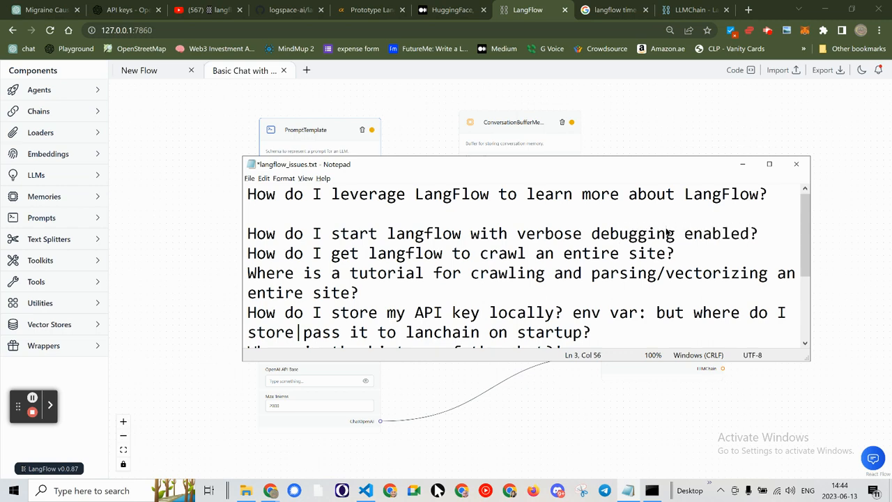
double_click(549, 233)
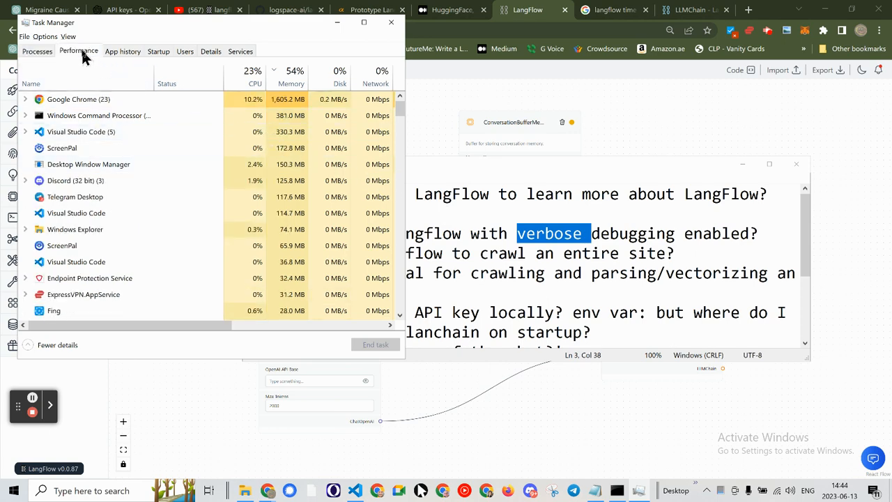
click(78, 51)
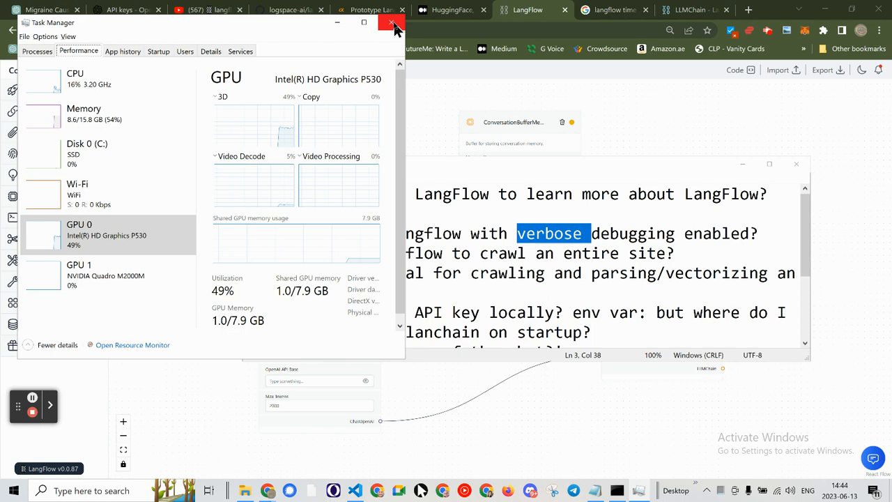
click(392, 23)
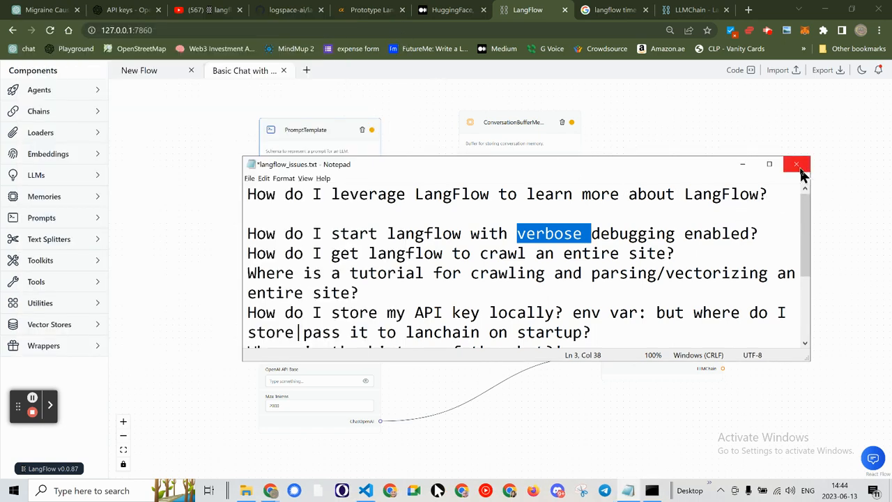
- Bring the LangFlow flow forward, then close its browser tab
click(796, 164)
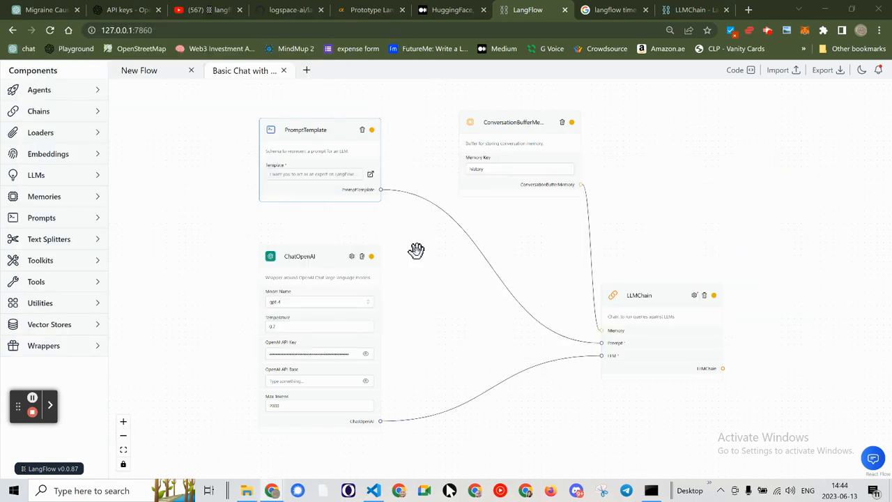
key(alt+tab)
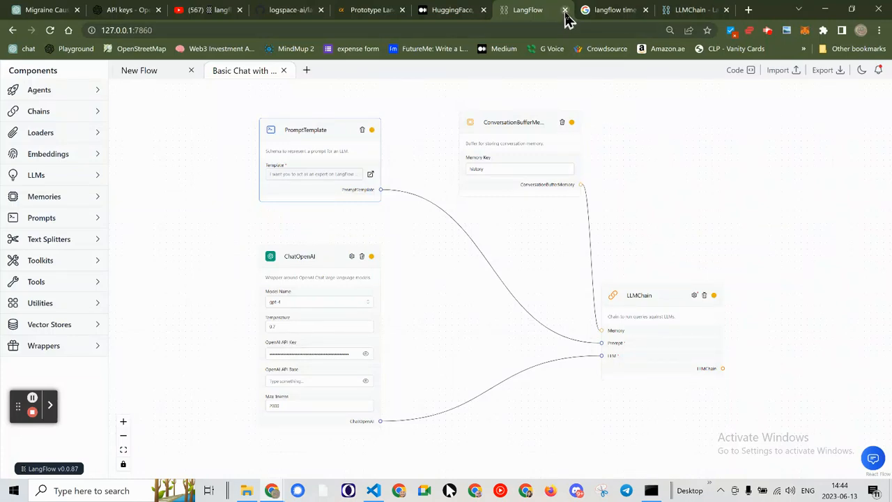
click(527, 10)
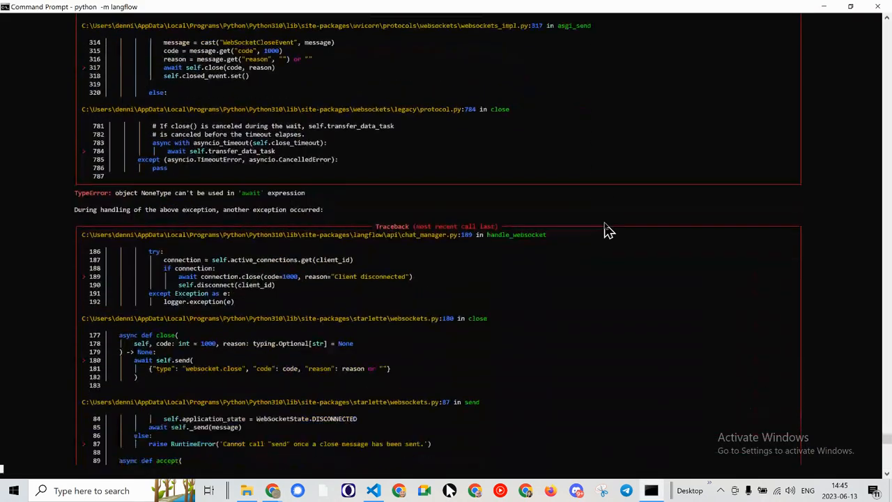
- Review the websocket tracebacks and relaunch the server with 'python -m langflow'
scroll(down, 3)
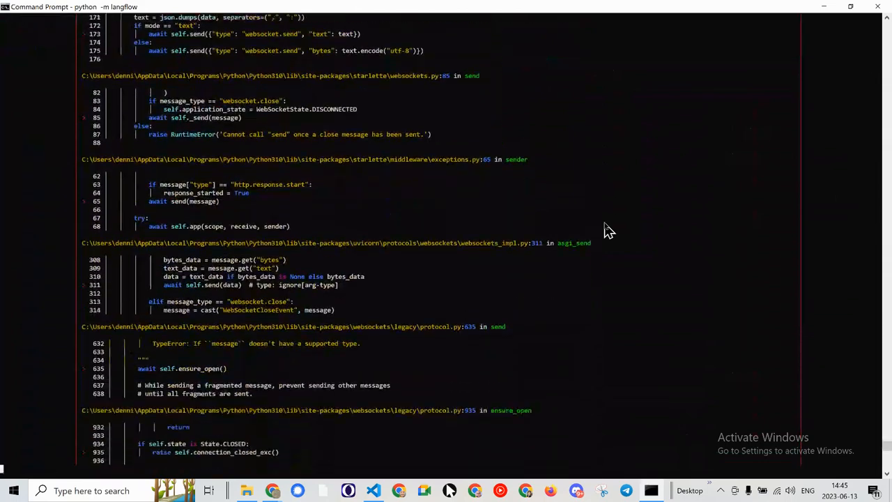
scroll(down, 3)
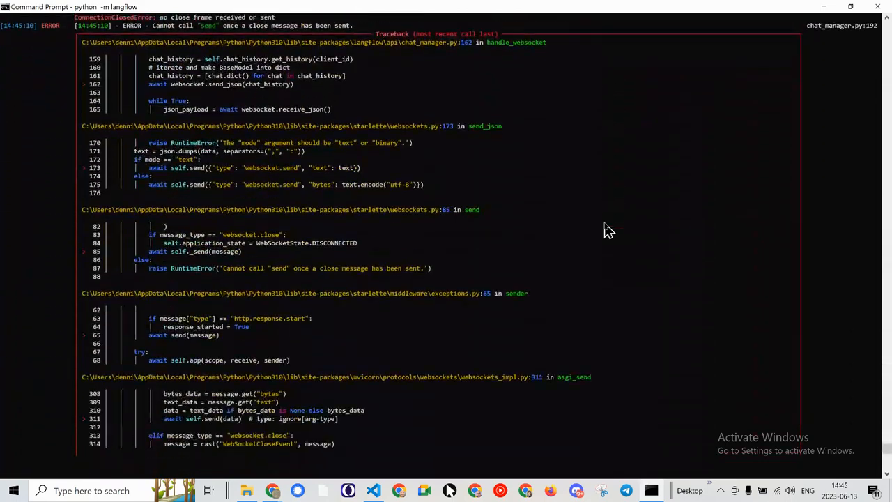
scroll(down, 3)
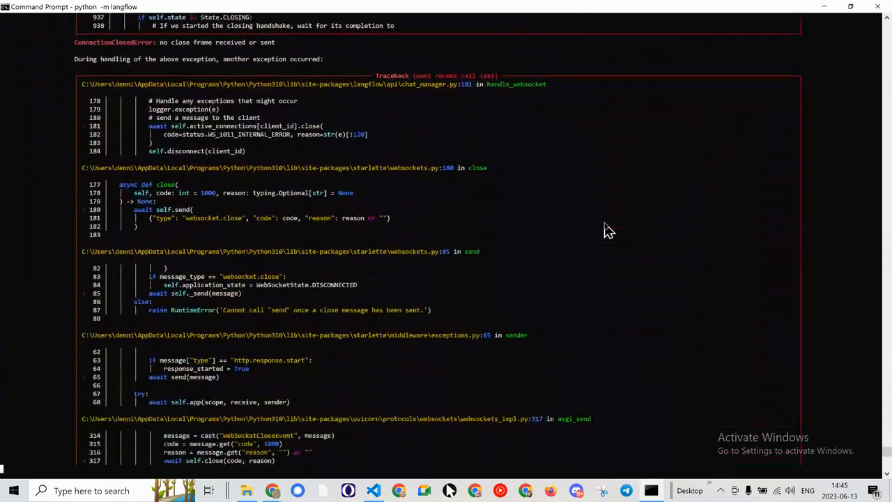
scroll(down, 3)
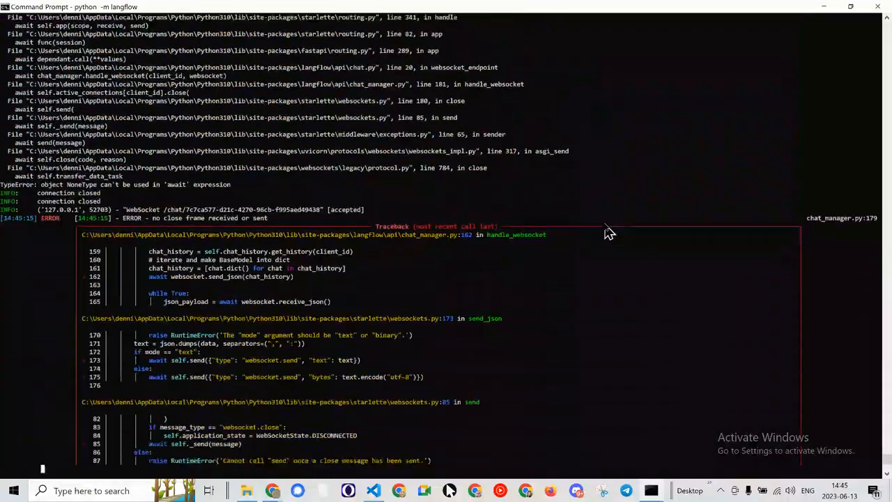
scroll(down, 3)
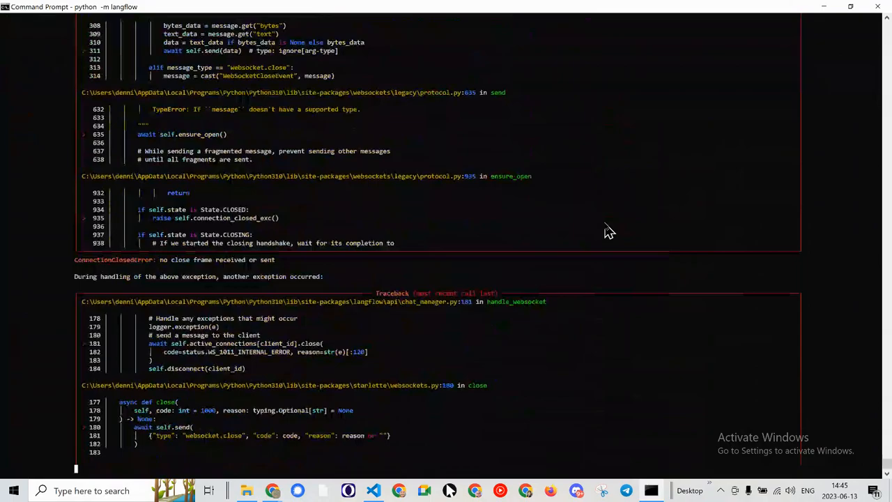
scroll(down, 3)
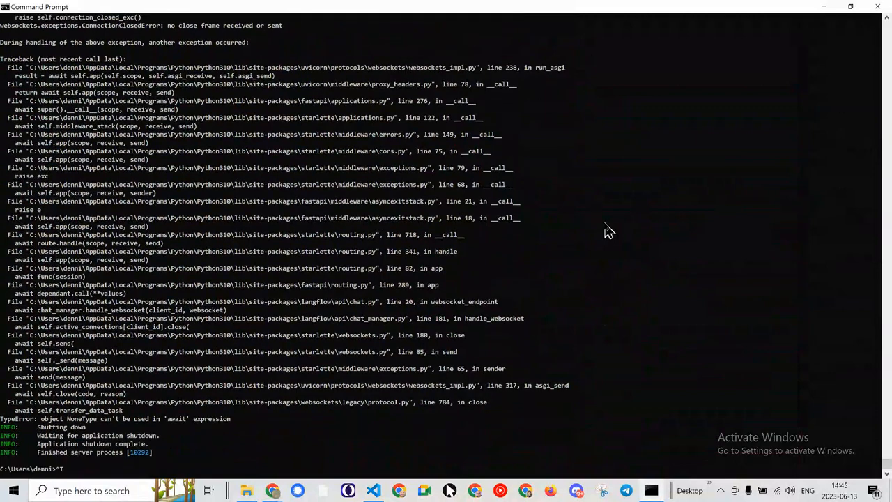
scroll(down, 3)
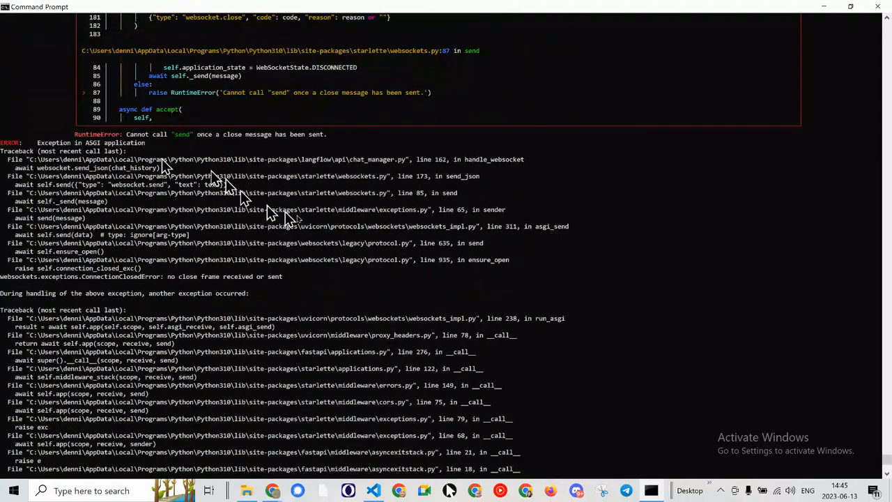
scroll(down, 3)
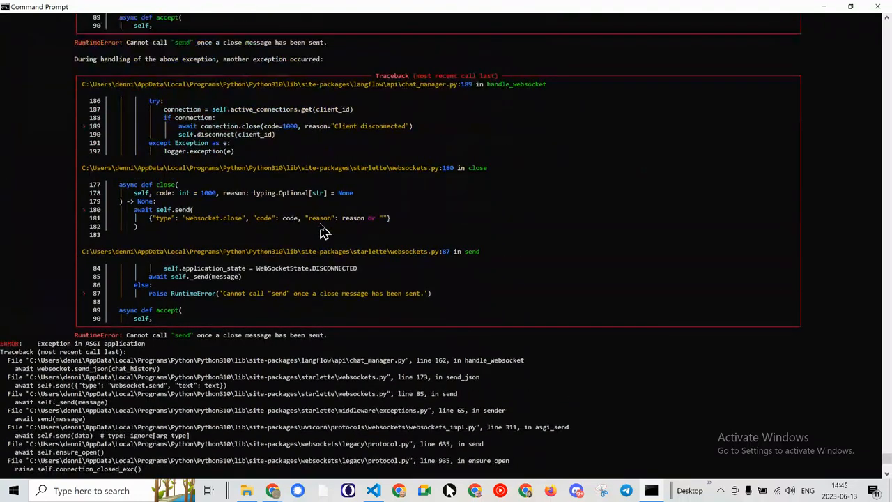
scroll(down, 3)
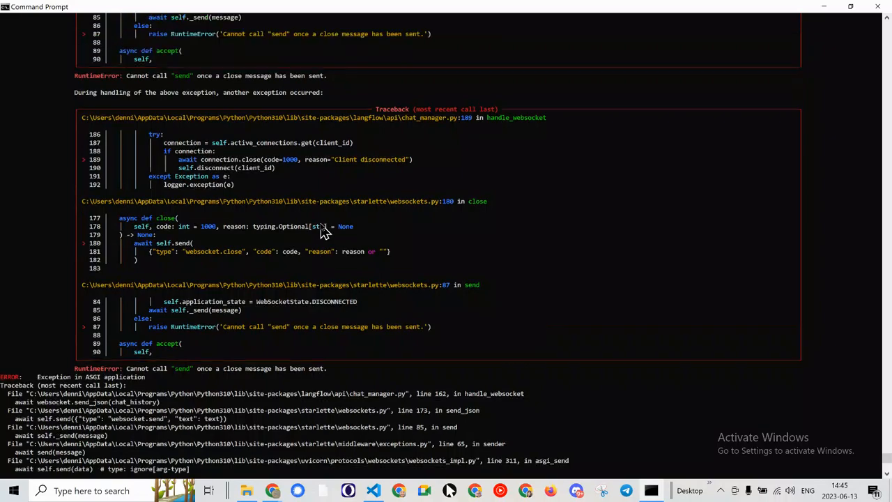
scroll(down, 3)
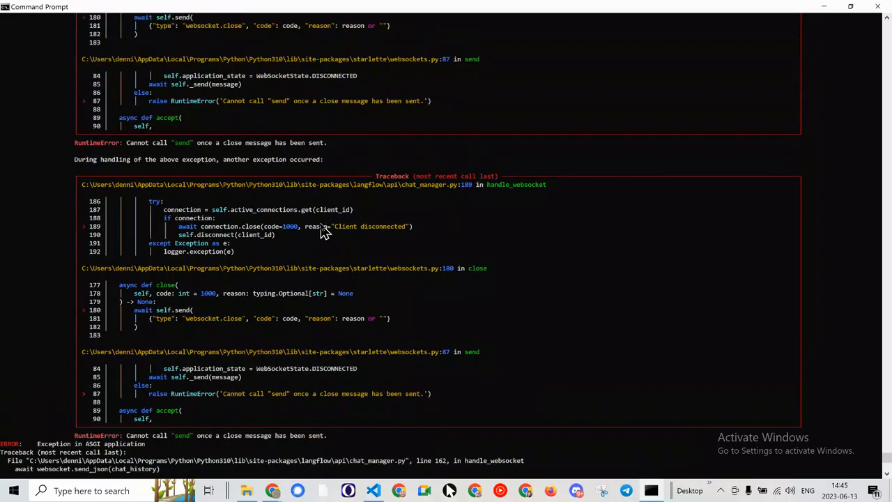
scroll(down, 3)
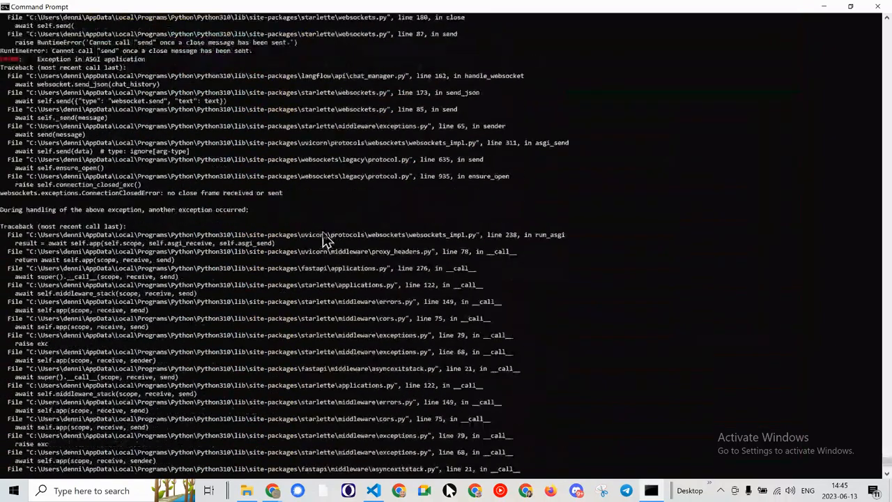
scroll(down, 3)
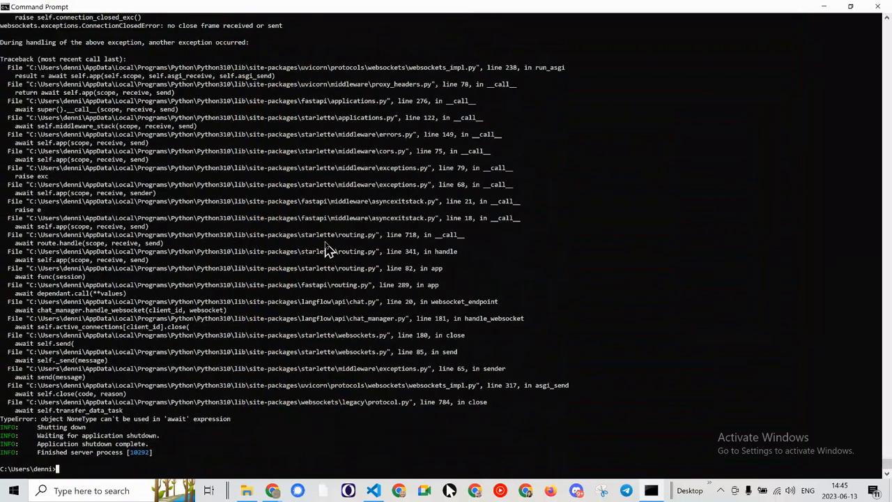
text(python -m langflow)
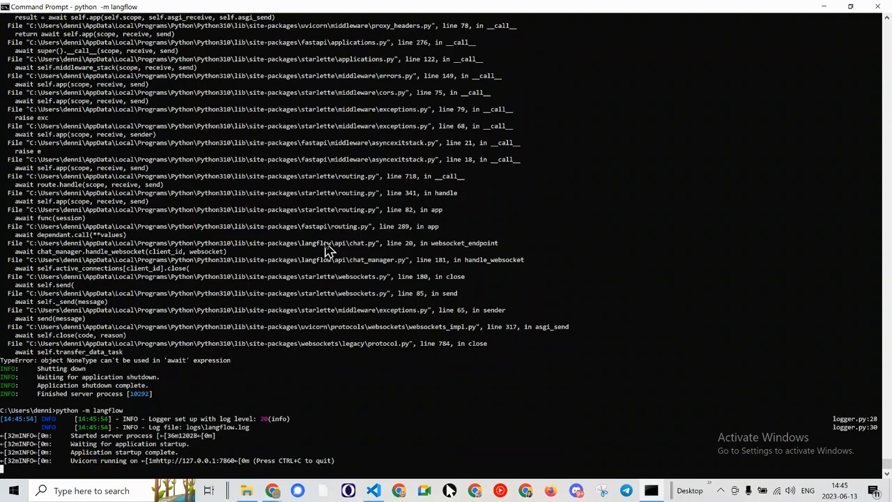
mouse_move(202, 467)
text(17)
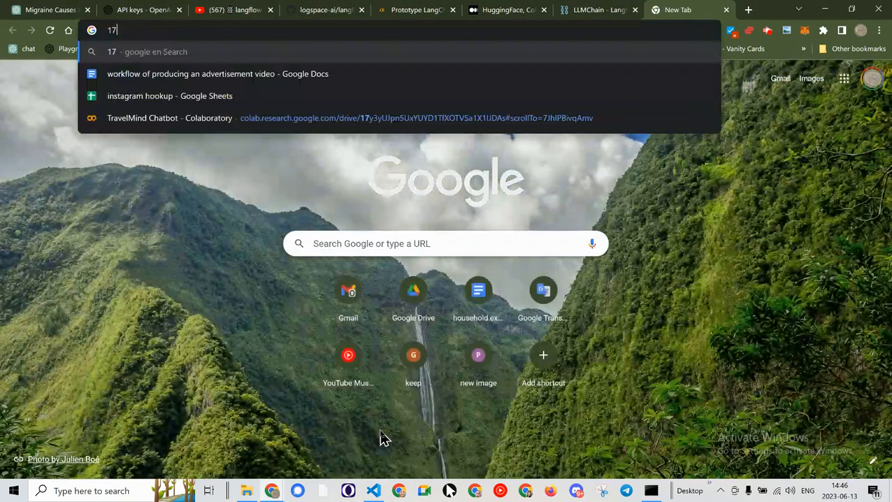
- Open LangFlow in the browser at 127.0.0.1:7860 after relaunching the server
text(27.0.0.1:7860)
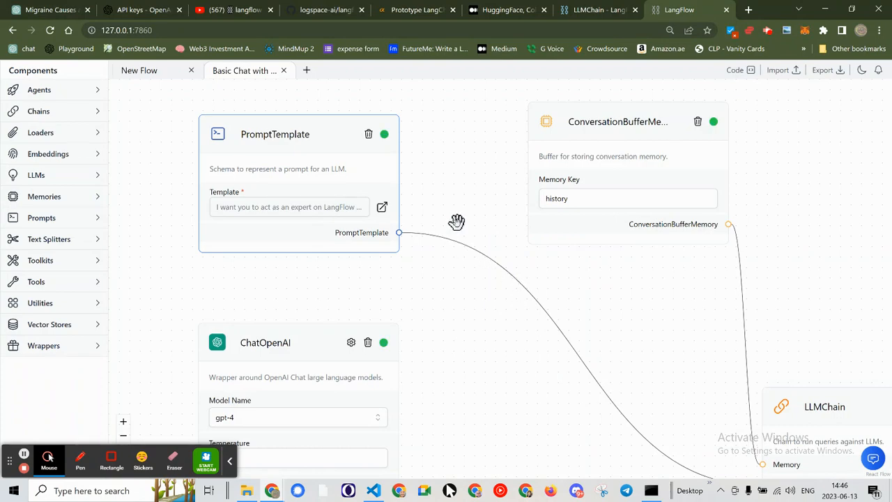
mouse_move(486, 244)
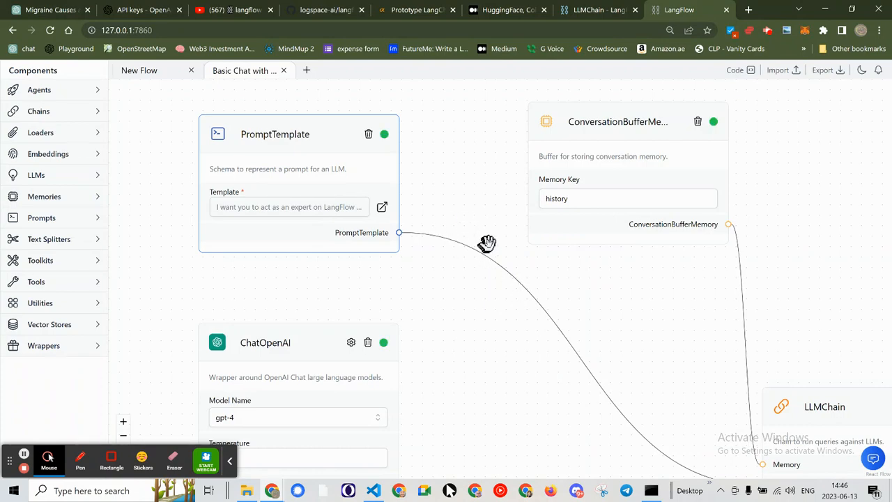
- Bring the whole Basic Chat flow into view, then switch to the server console
scroll(down, 3)
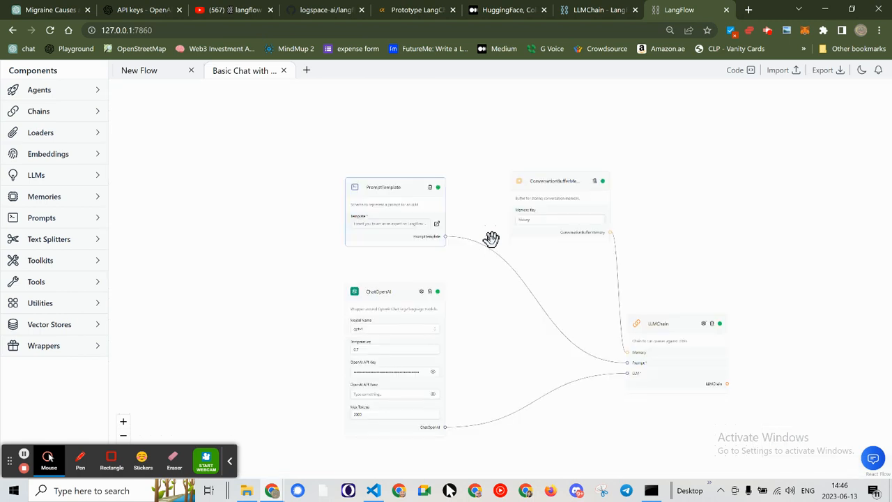
drag(491, 239, 484, 300)
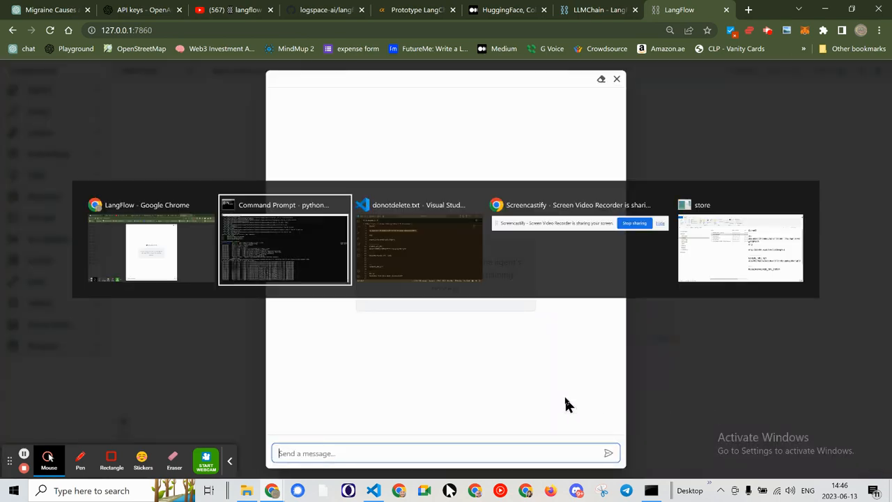
click(284, 240)
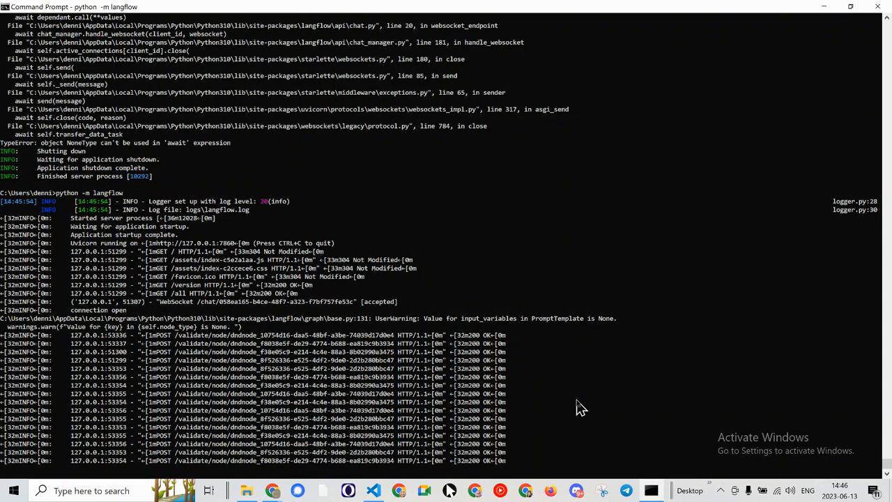
mouse_move(557, 437)
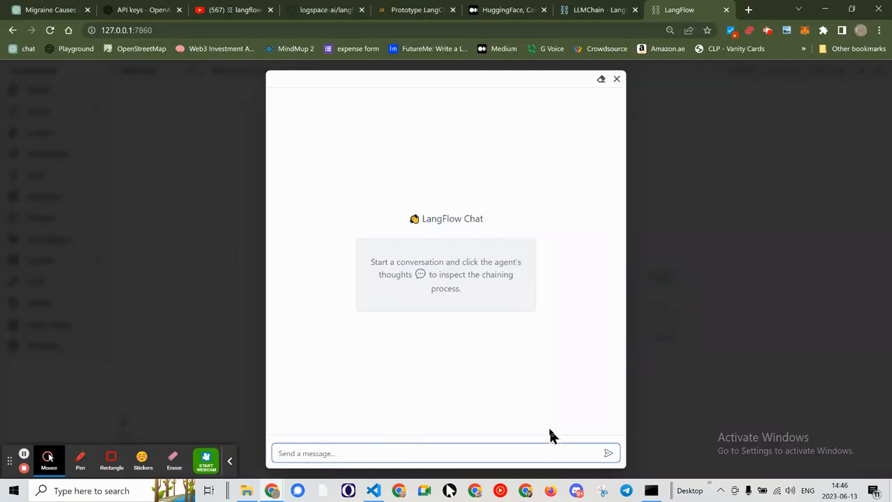
- Ask the chat 'Tell me about Lang…' to test the flow
text(Tell me a)
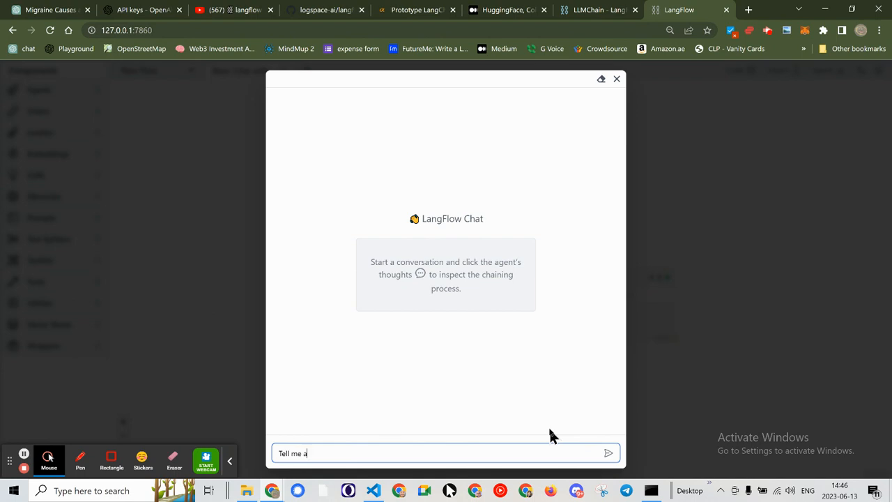
text(bout Lang)
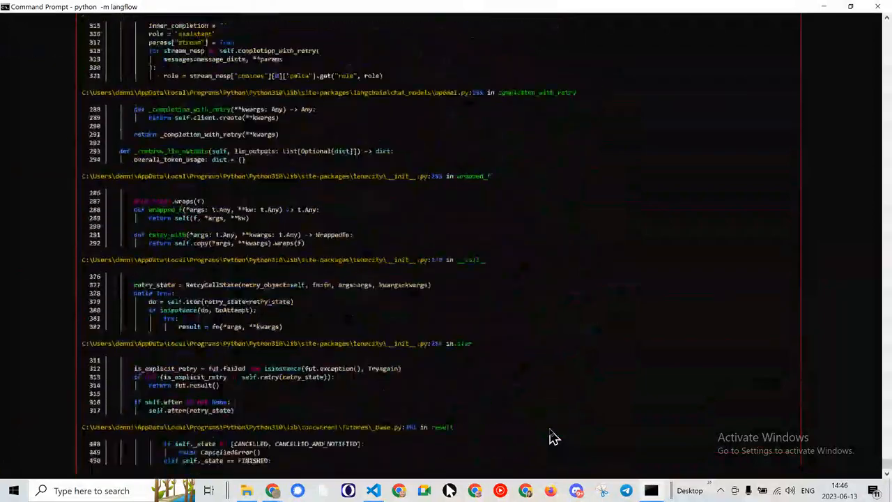
- Scroll the Command Prompt log through the OpenAI chat model traceback
scroll(down, 3)
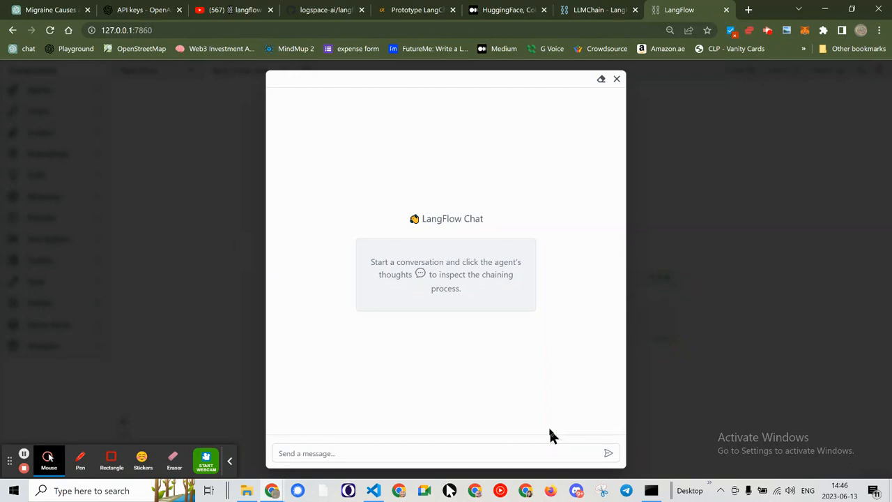
mouse_move(615, 132)
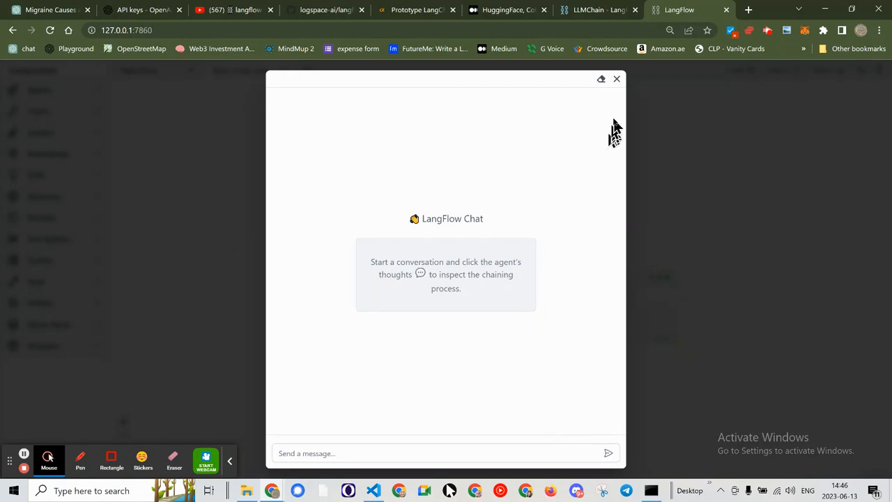
- Close the chat window to return to the Basic Chat canvas
click(616, 78)
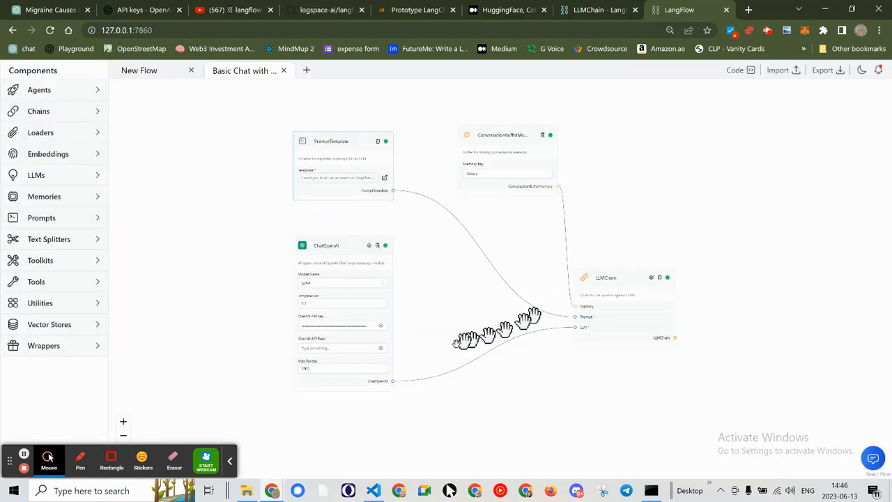